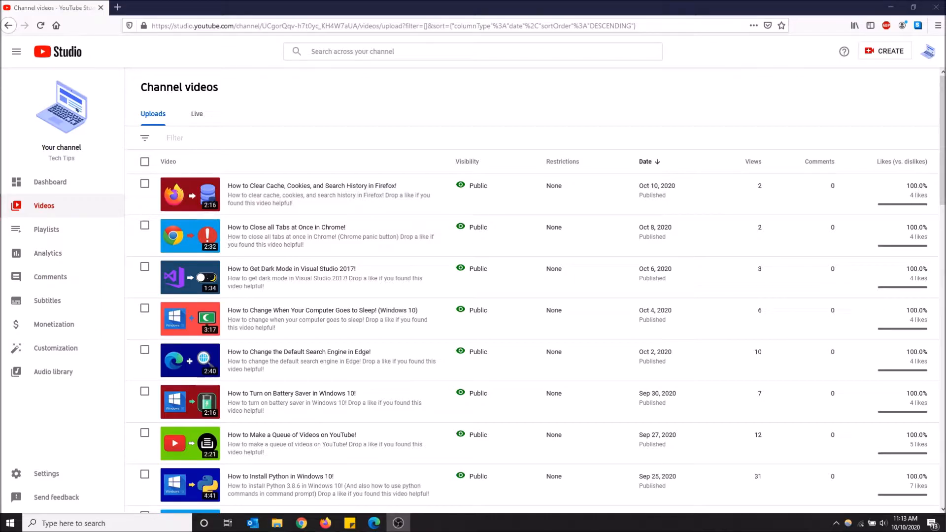
pyautogui.moveTo(178, 380)
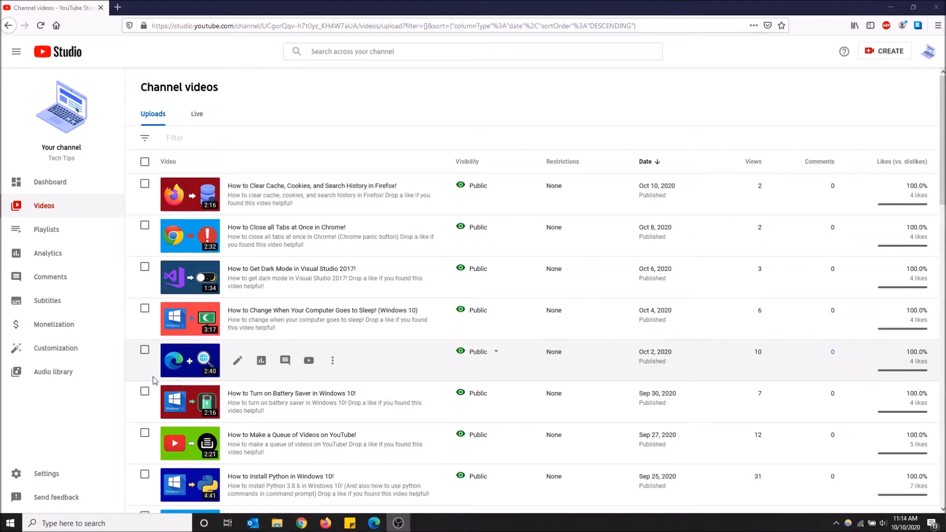
pyautogui.moveTo(212, 372)
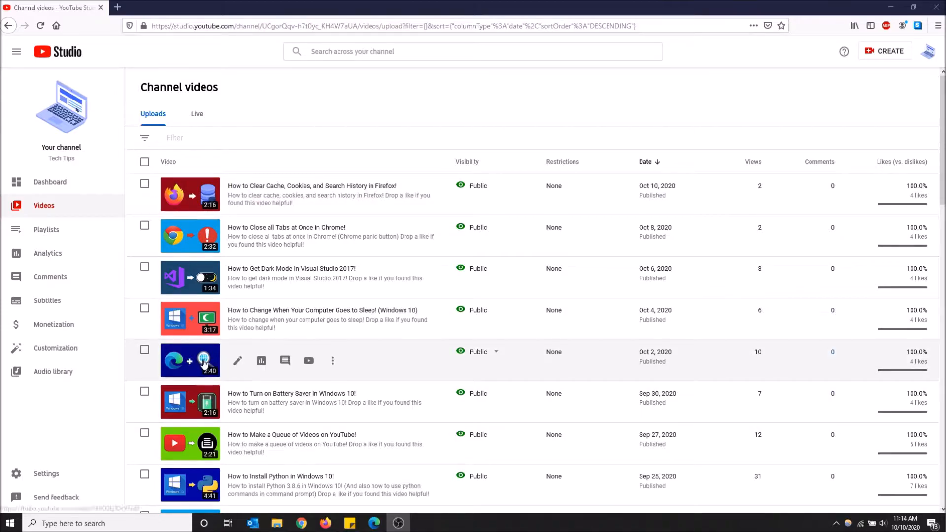
pyautogui.moveTo(199, 361)
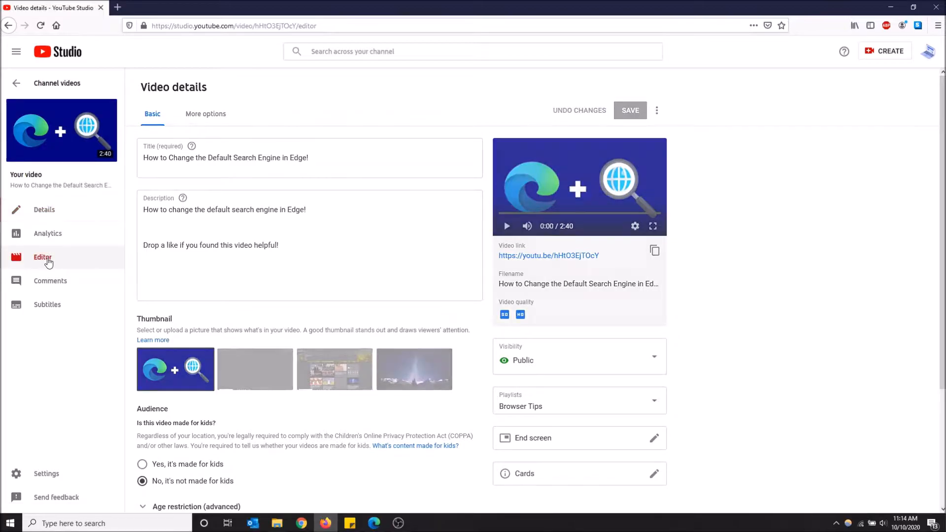
# Step: Enter the video editor, move the playhead near 0:40 and bring up the blur type choices
pyautogui.click(42, 256)
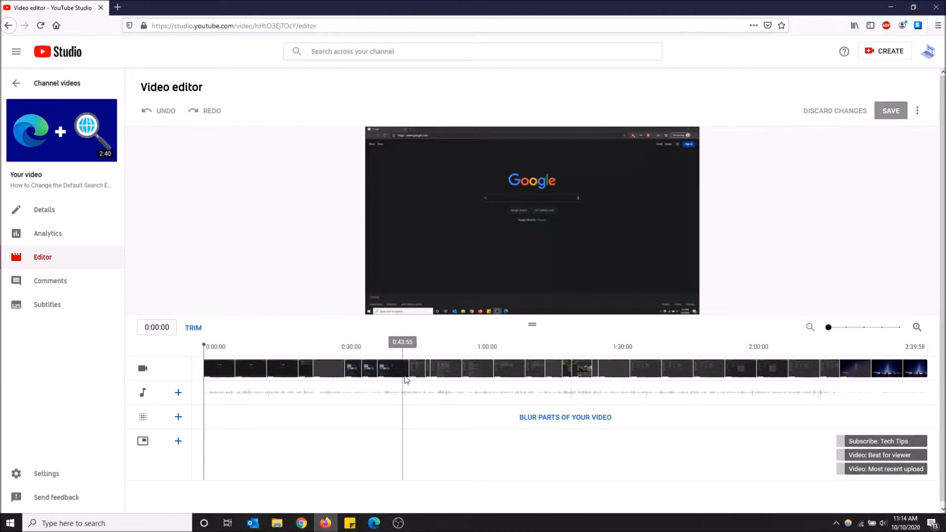
pyautogui.click(405, 346)
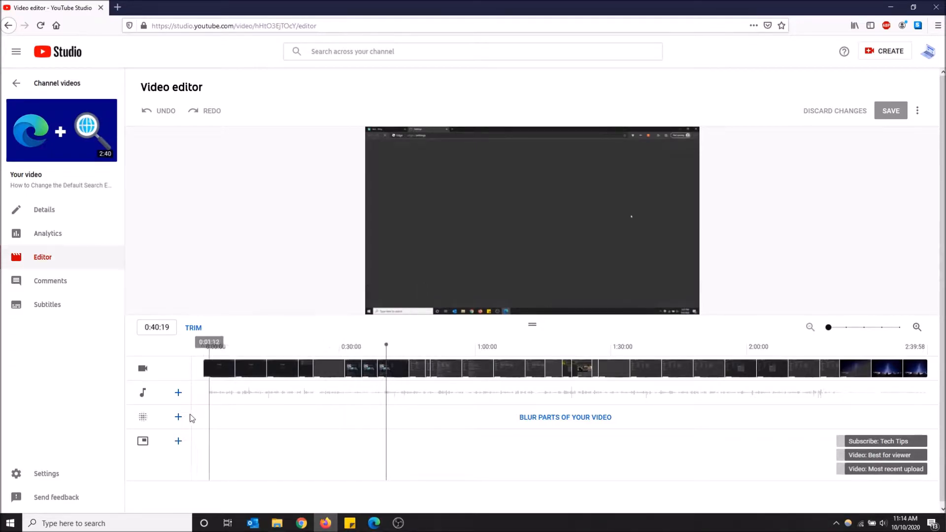
pyautogui.click(178, 417)
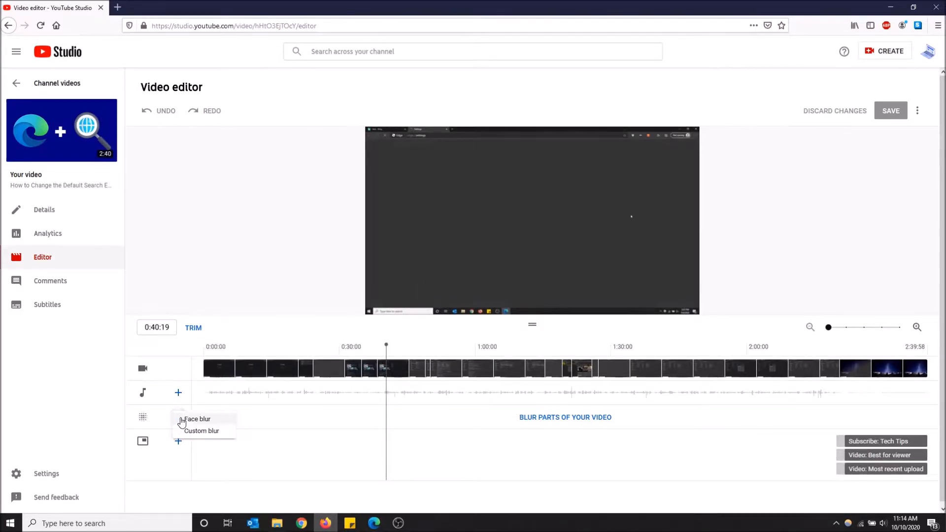
# Step: Add a rectangle custom blur with Fix blur position, pausing the preview where the email shows
pyautogui.click(201, 431)
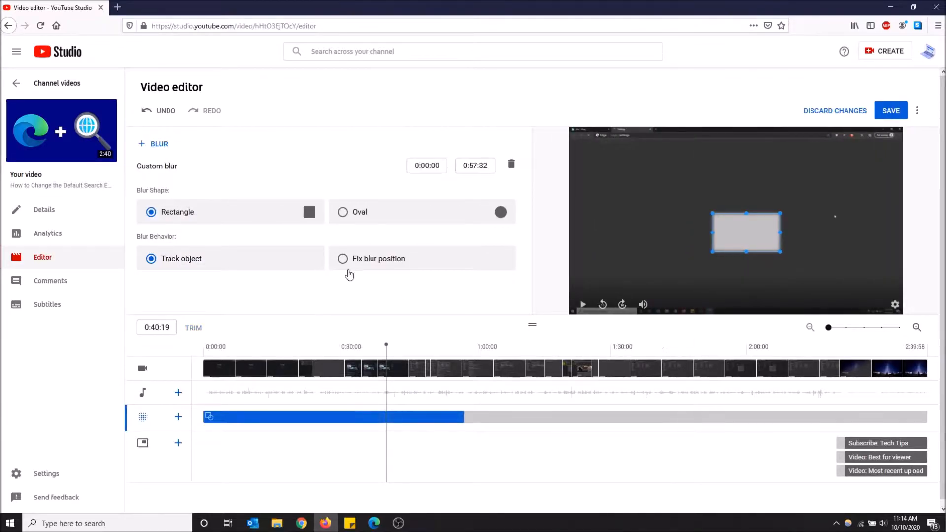
pyautogui.moveTo(221, 201)
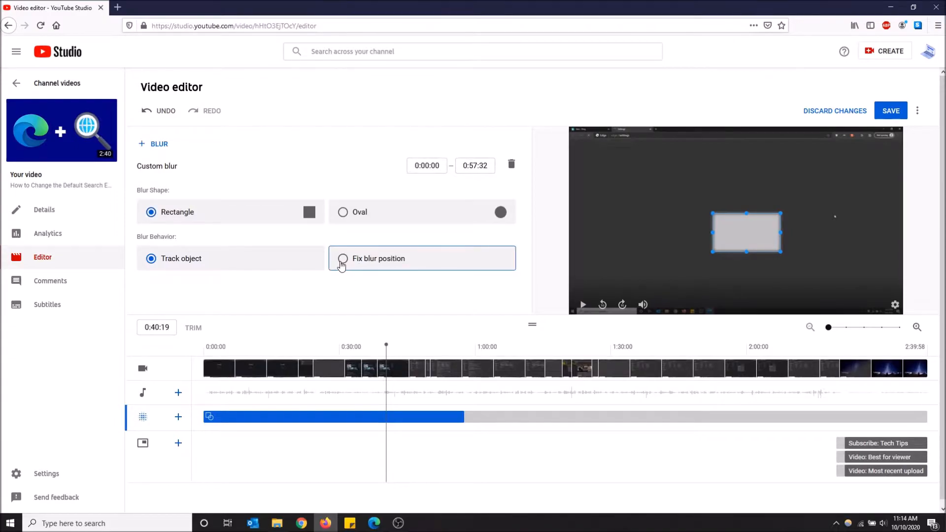
pyautogui.click(341, 258)
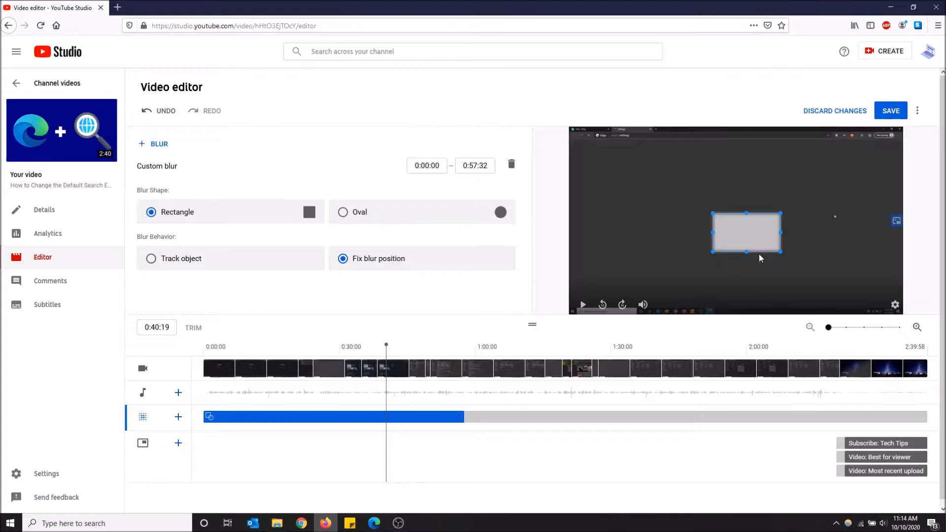
pyautogui.moveTo(581, 304)
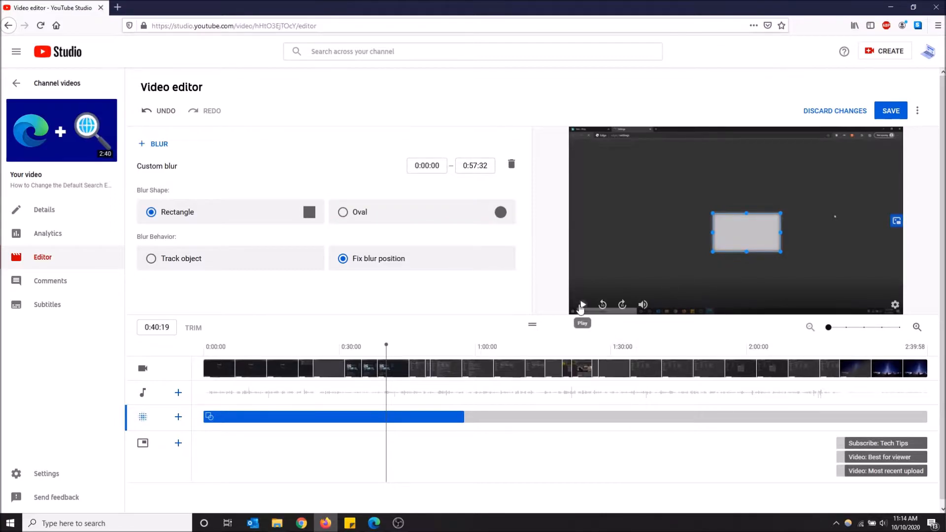
pyautogui.click(581, 304)
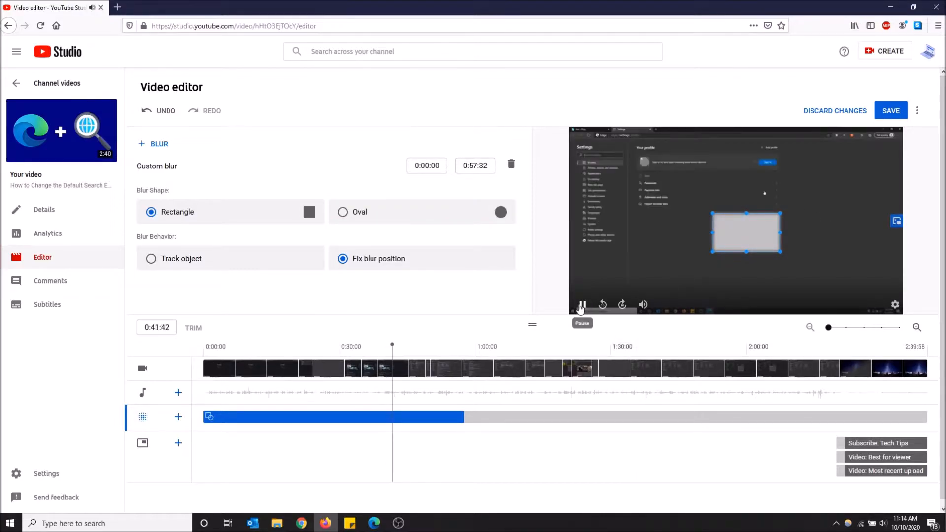
pyautogui.click(581, 304)
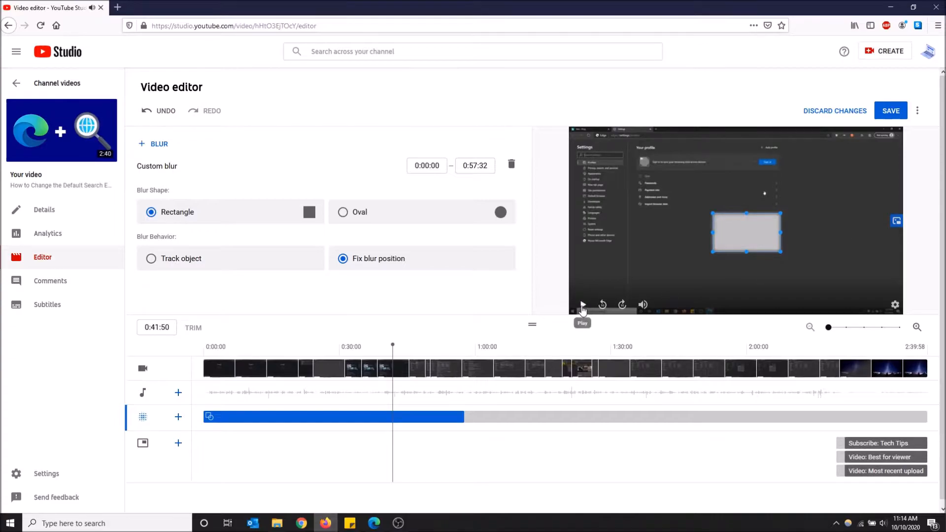
pyautogui.click(583, 304)
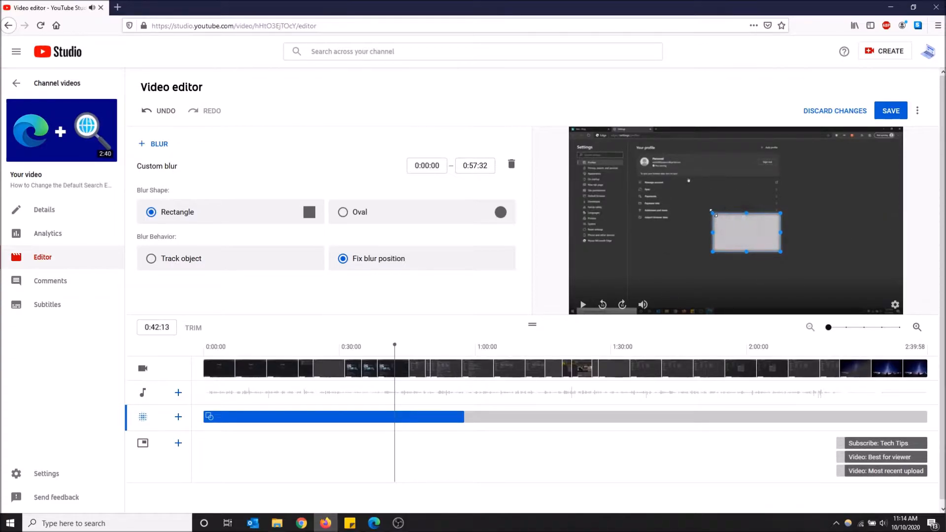
# Step: Shrink the blur rectangle and place it over the email address in the profile section
pyautogui.moveTo(745, 233); pyautogui.dragTo(711, 211)
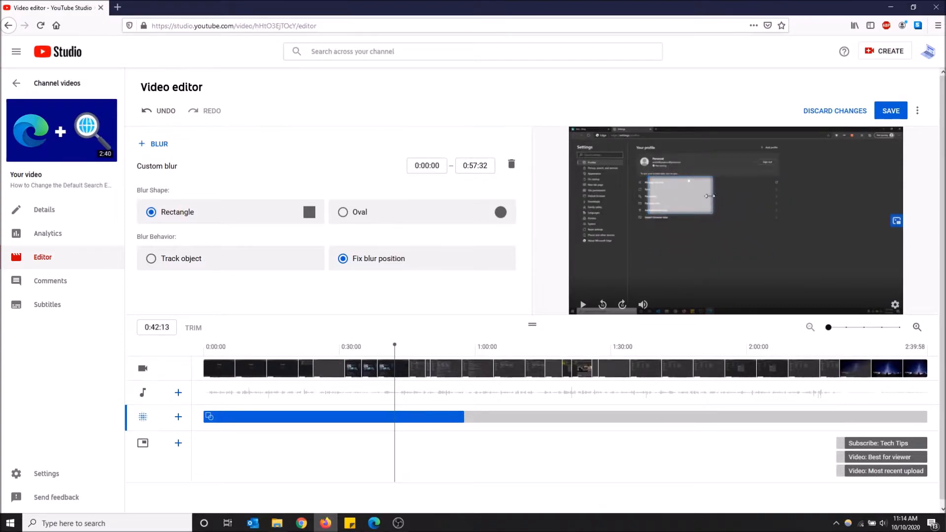
pyautogui.moveTo(710, 195); pyautogui.dragTo(676, 178)
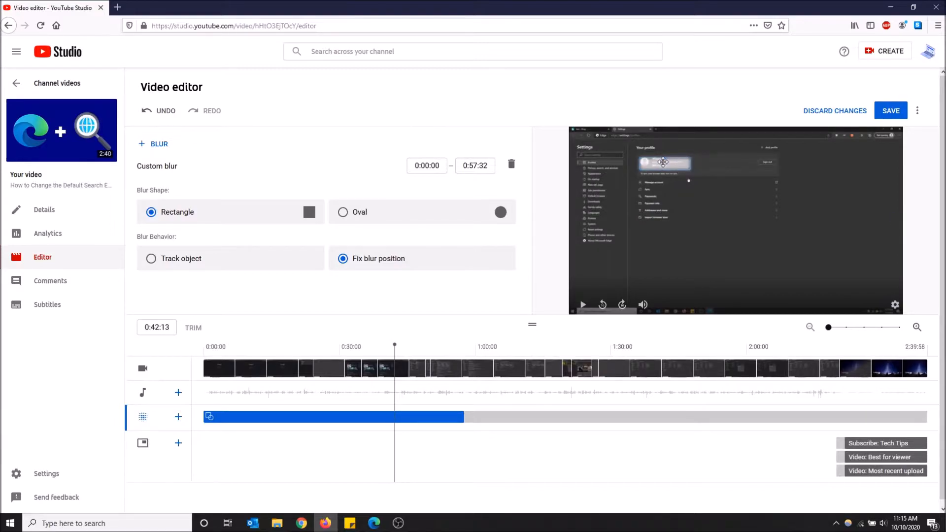
pyautogui.click(663, 163)
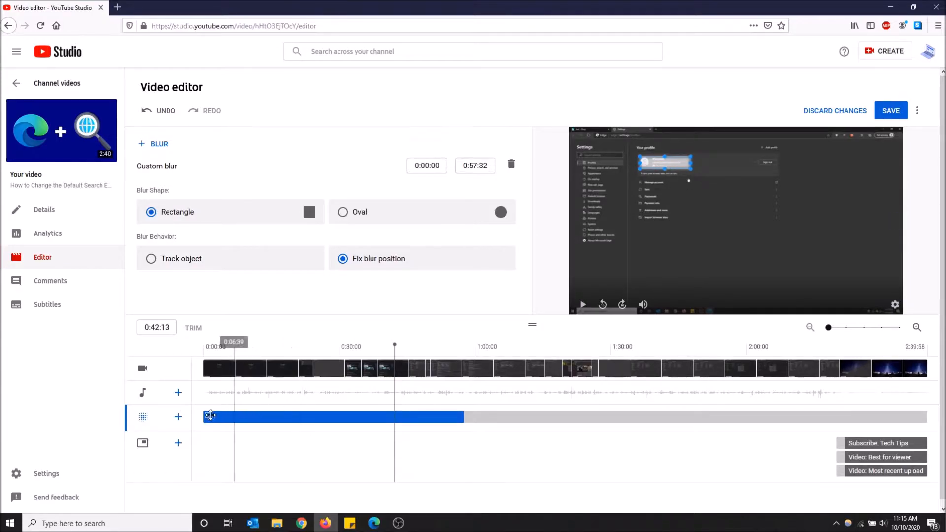
# Step: Move the blur's start handle so it begins at 0:41:18
pyautogui.moveTo(210, 415); pyautogui.dragTo(238, 414)
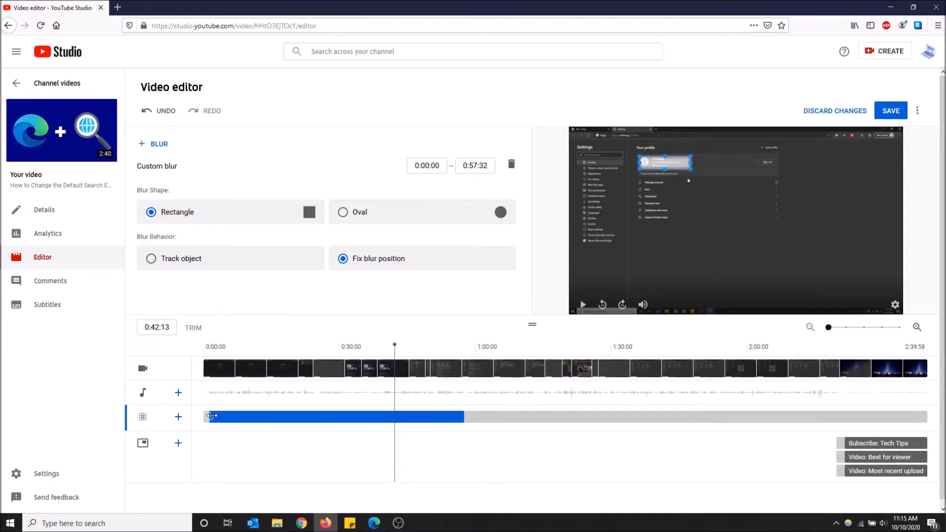
pyautogui.moveTo(209, 416); pyautogui.dragTo(389, 415)
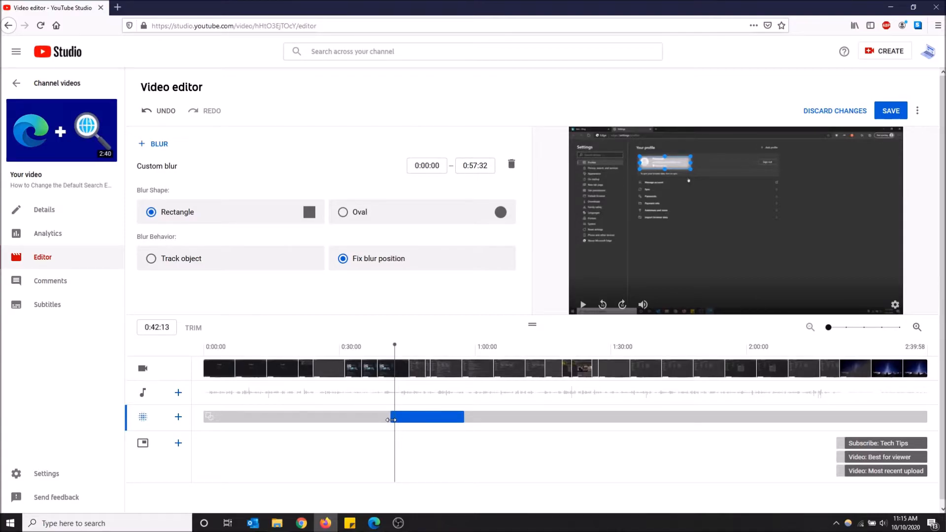
pyautogui.moveTo(394, 416); pyautogui.dragTo(389, 416)
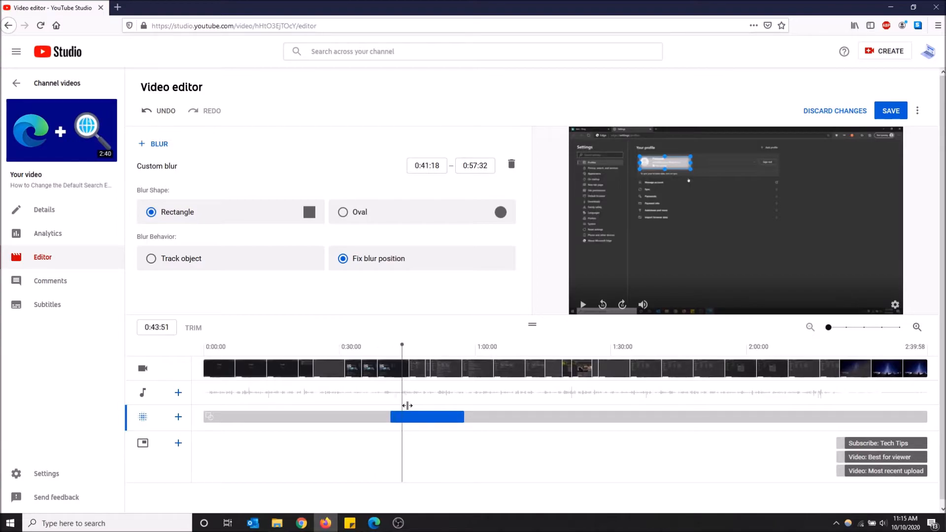
# Step: Move the blur's end handle so it ends at 0:49:07, then return the playhead before the blur
pyautogui.moveTo(401, 346); pyautogui.dragTo(420, 346)
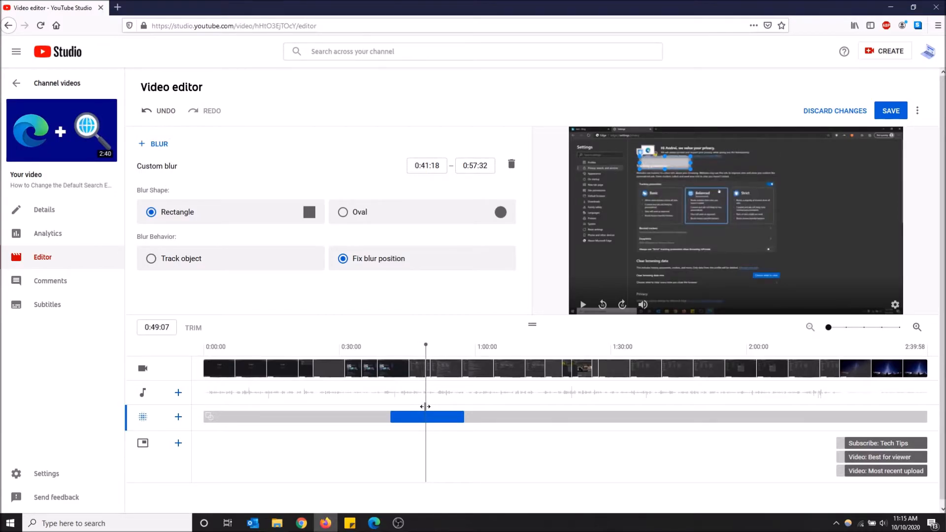
pyautogui.moveTo(463, 417); pyautogui.dragTo(433, 416)
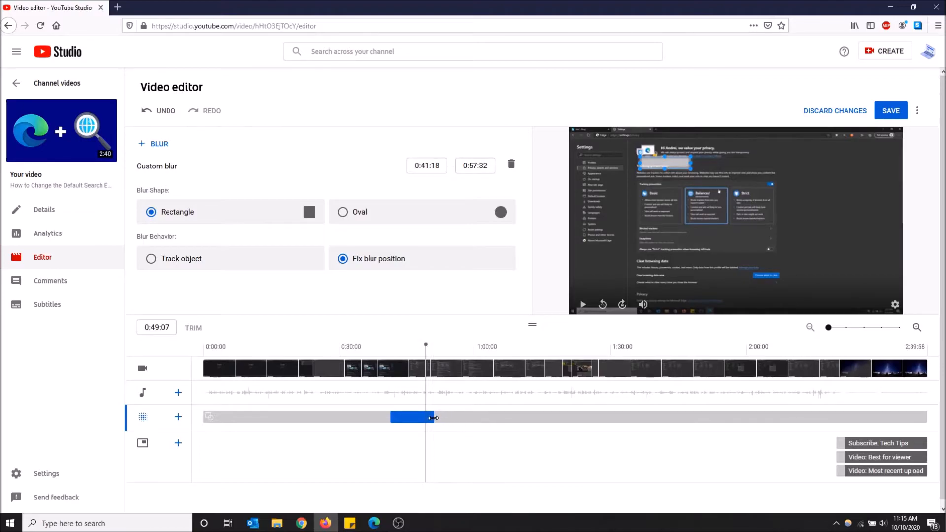
pyautogui.moveTo(434, 417); pyautogui.dragTo(426, 417)
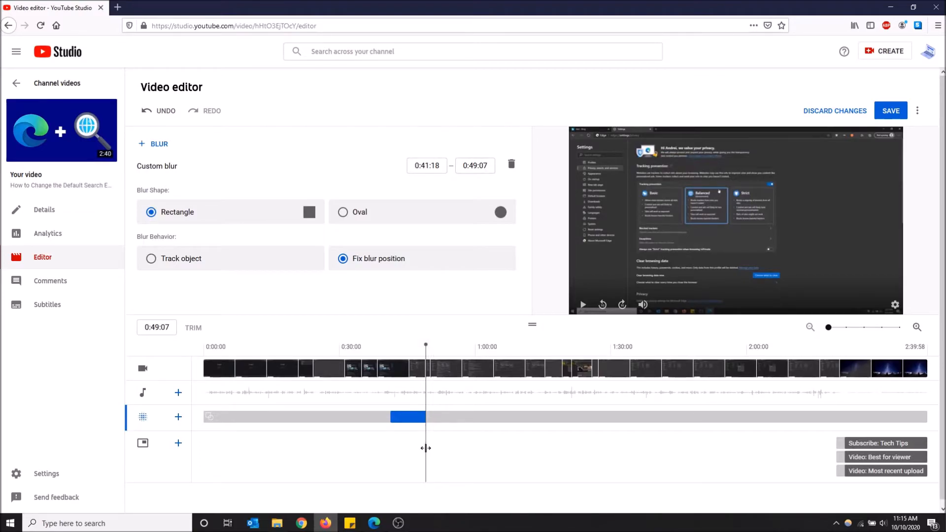
pyautogui.moveTo(425, 346); pyautogui.dragTo(377, 345)
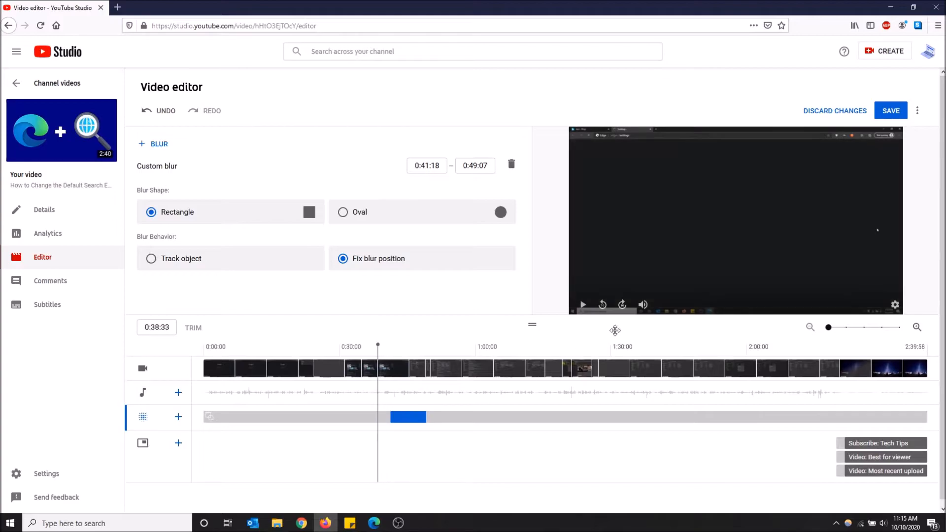
pyautogui.click(582, 305)
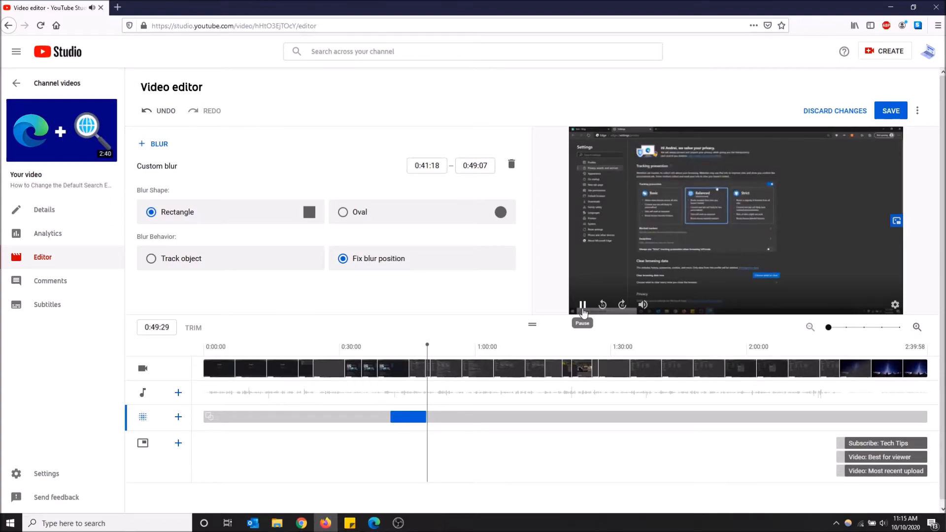
pyautogui.click(581, 305)
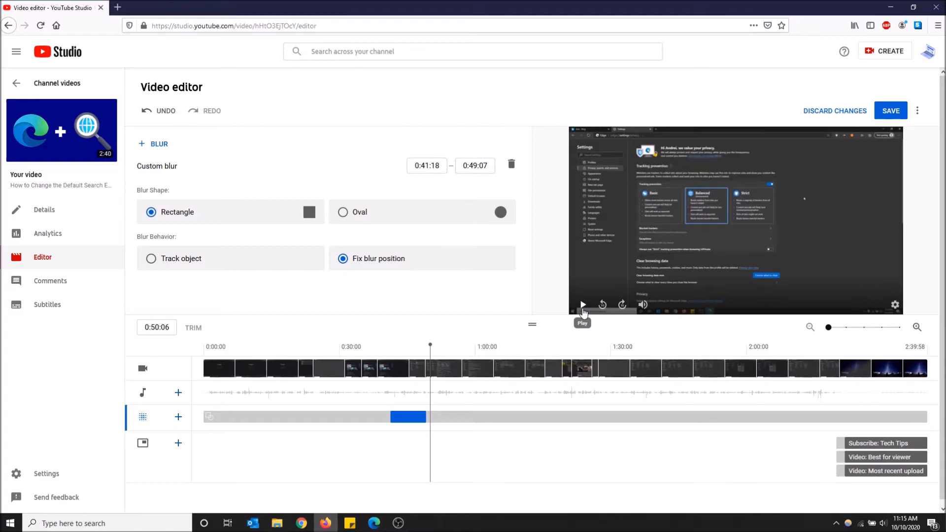
pyautogui.moveTo(539, 192)
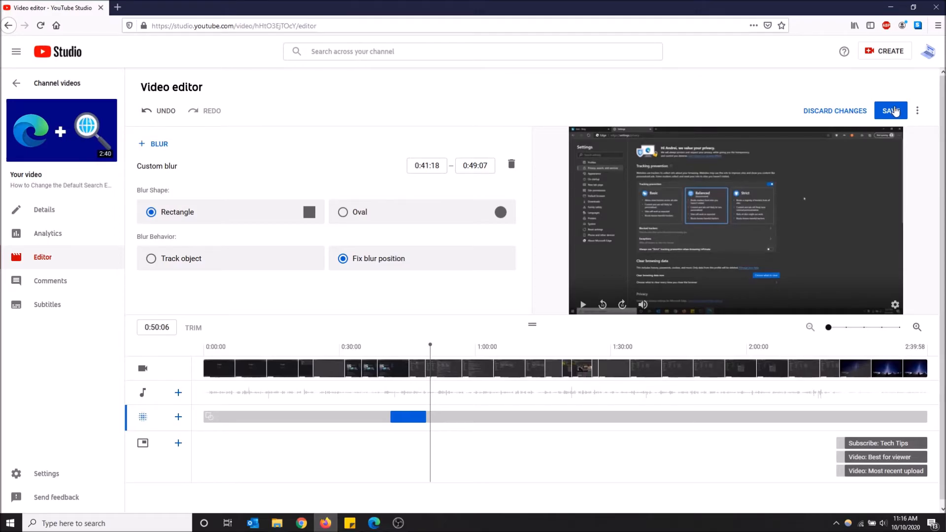
# Step: Save the blur edits and confirm, sending the video for processing
pyautogui.click(890, 110)
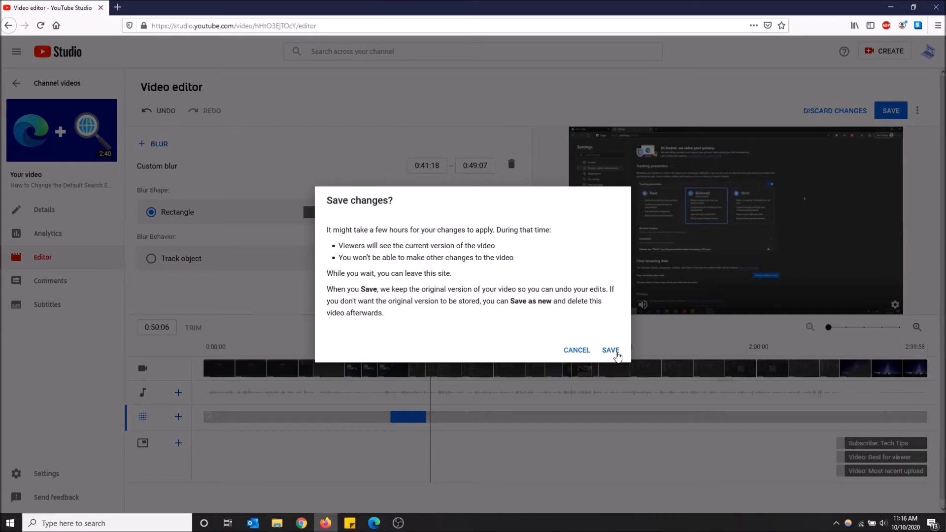
pyautogui.click(609, 350)
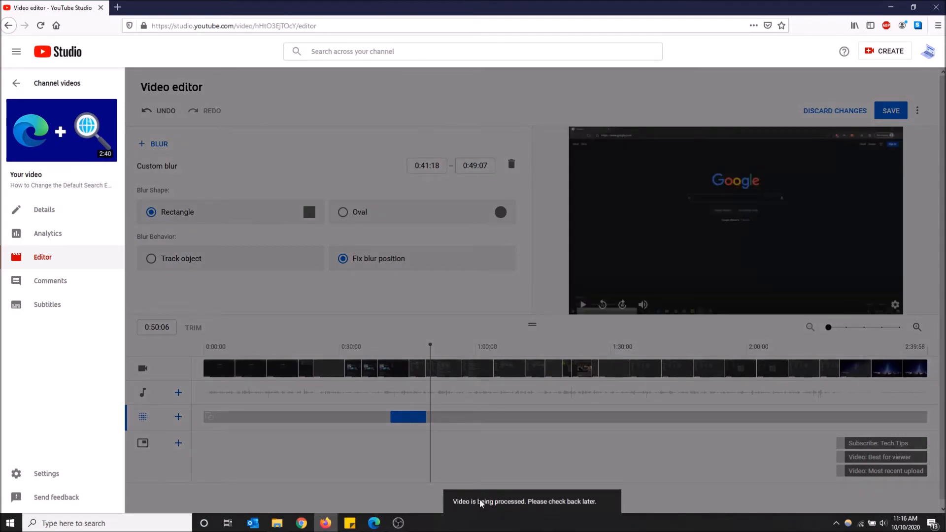
pyautogui.moveTo(431, 483)
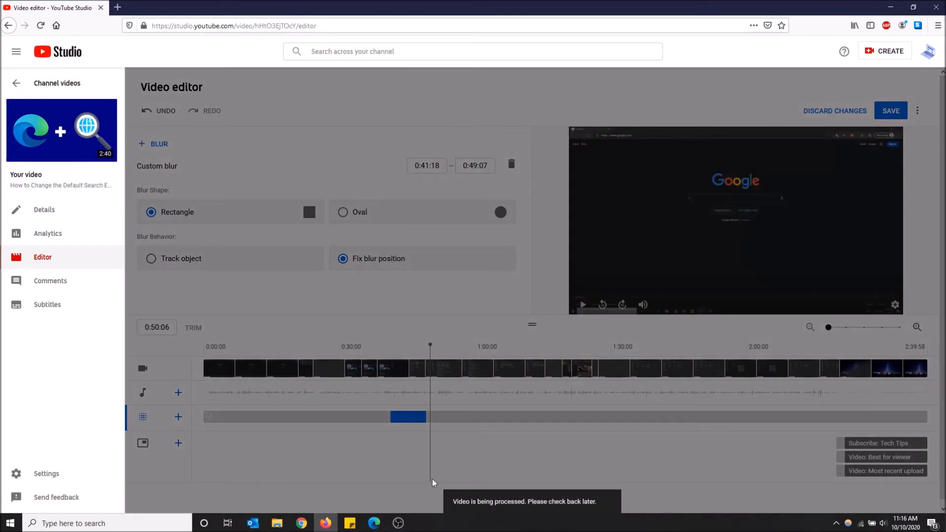